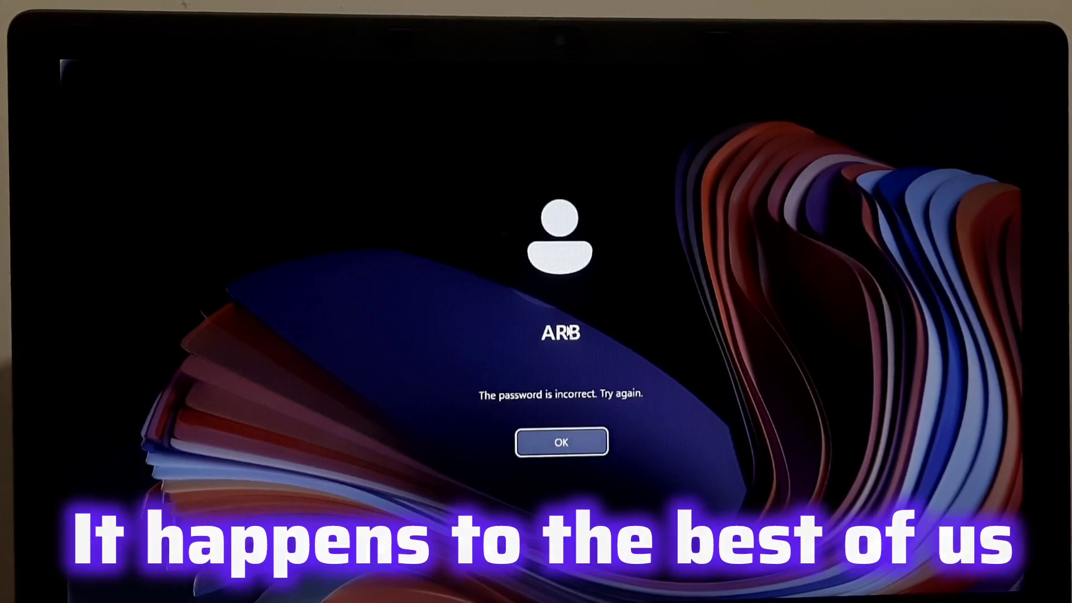
Dismiss the incorrect-password notice and Shift+Restart the PC into the recovery 'Choose an option' menu.
left_click(561, 442)
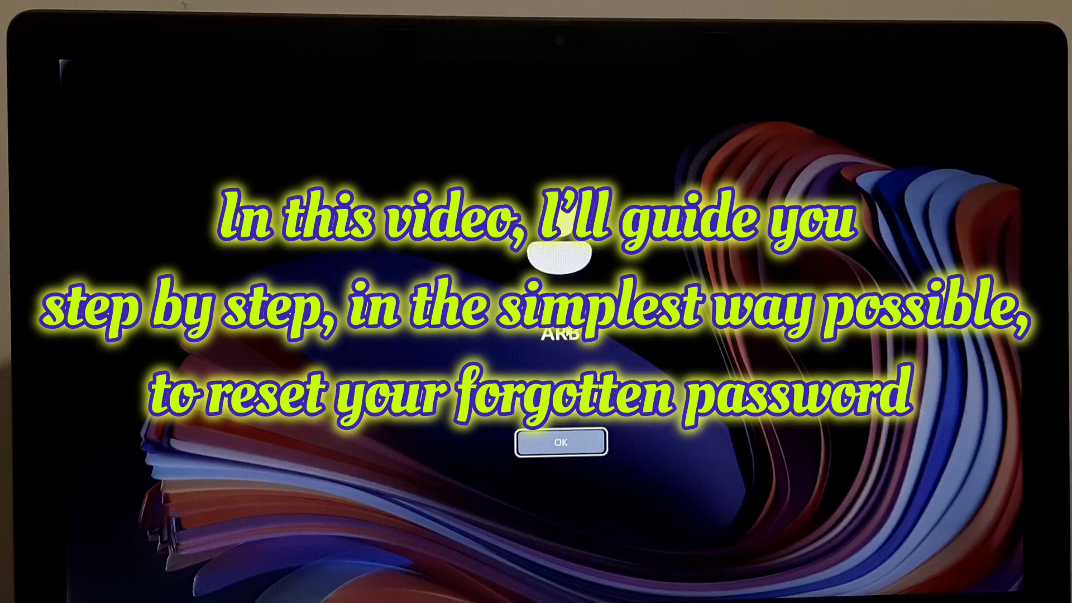
left_click(559, 442)
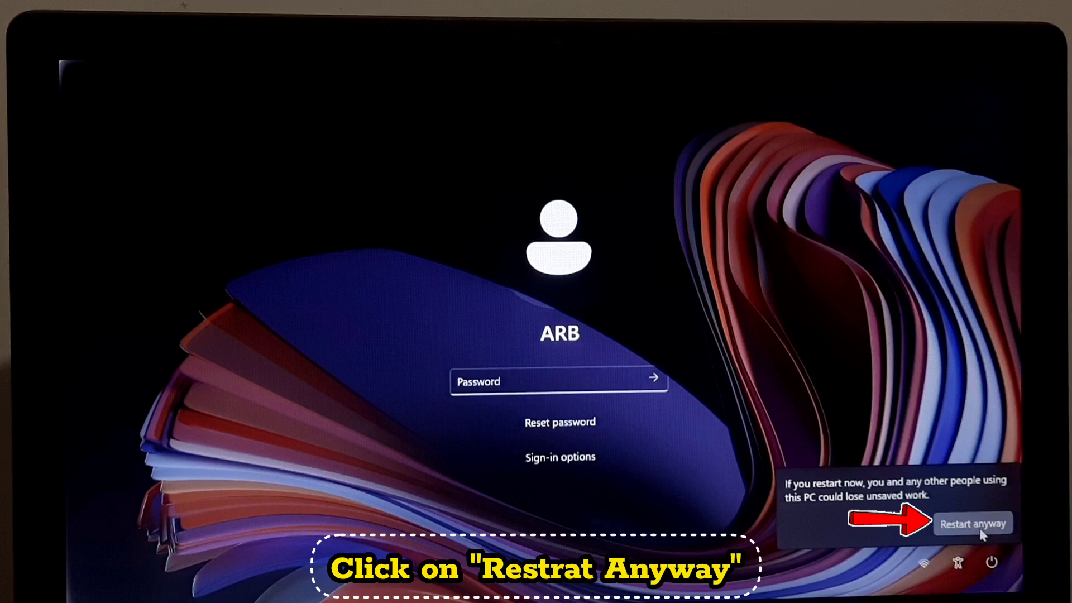
left_click(972, 523)
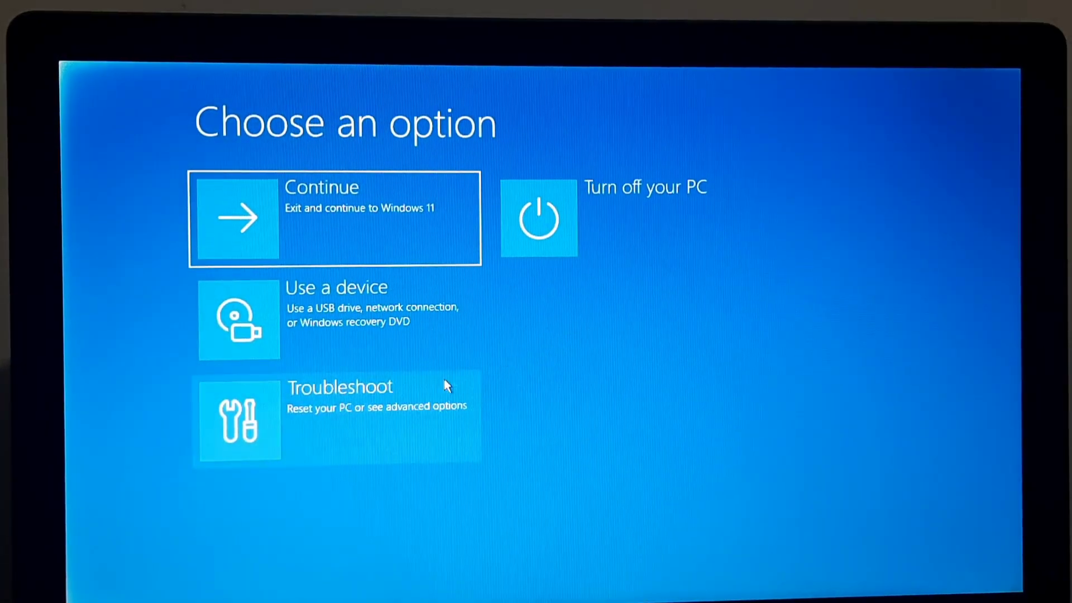
Go through Troubleshoot > Advanced options to an administrator Command Prompt at the X: drive.
left_click(337, 415)
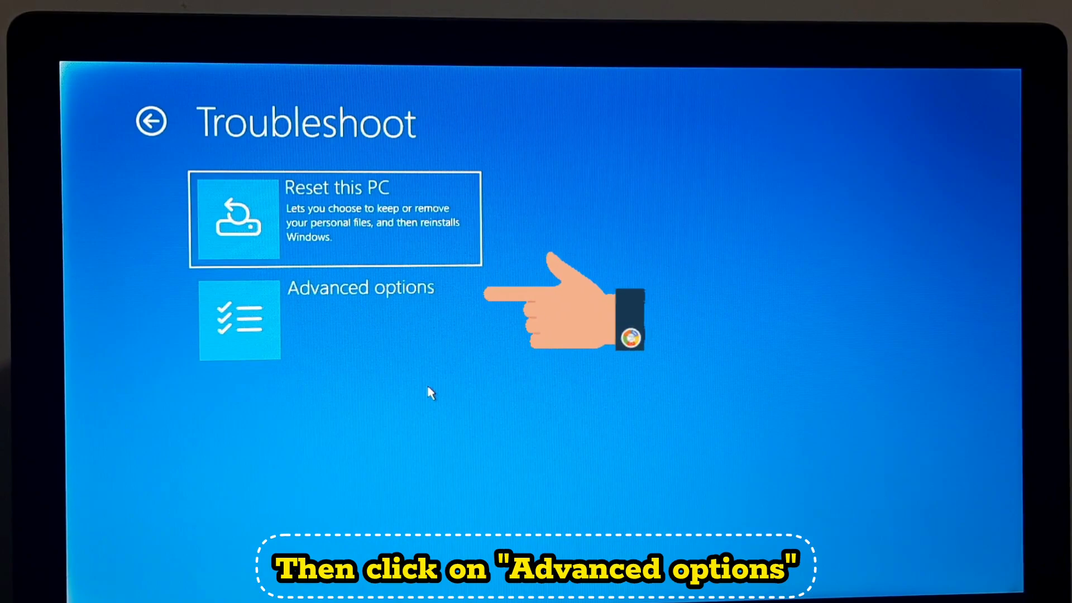
left_click(335, 320)
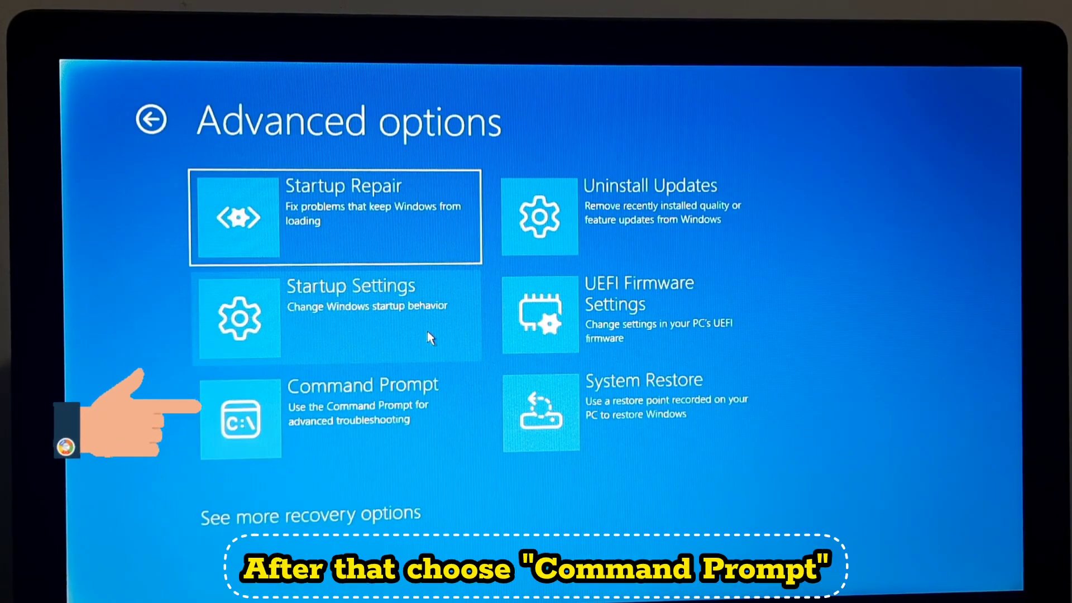
left_click(335, 417)
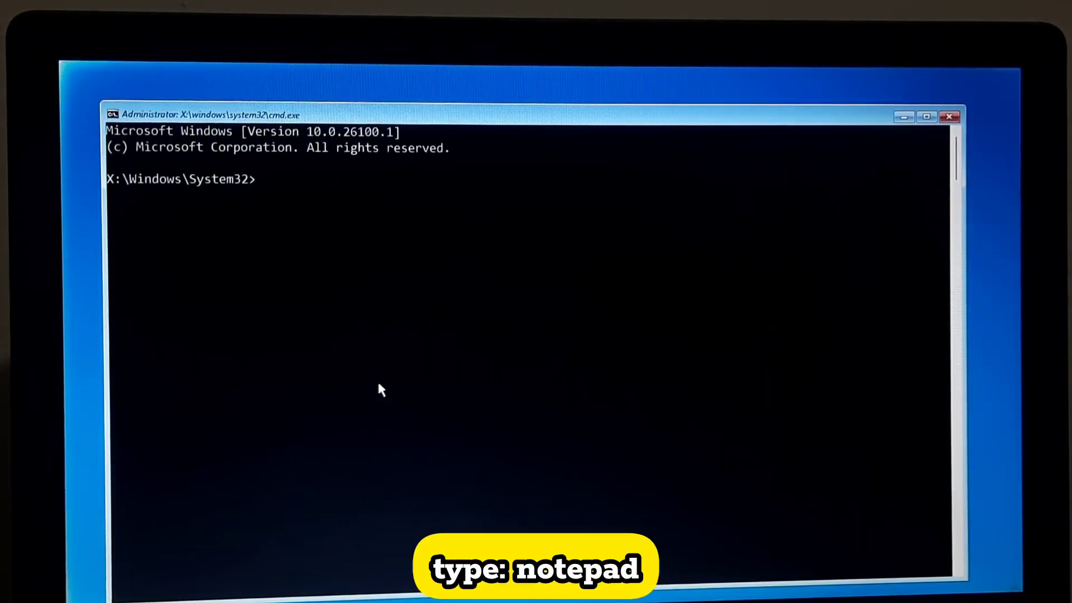
Run notepad from the recovery Command Prompt to get an untitled Notepad window.
type("notepad")
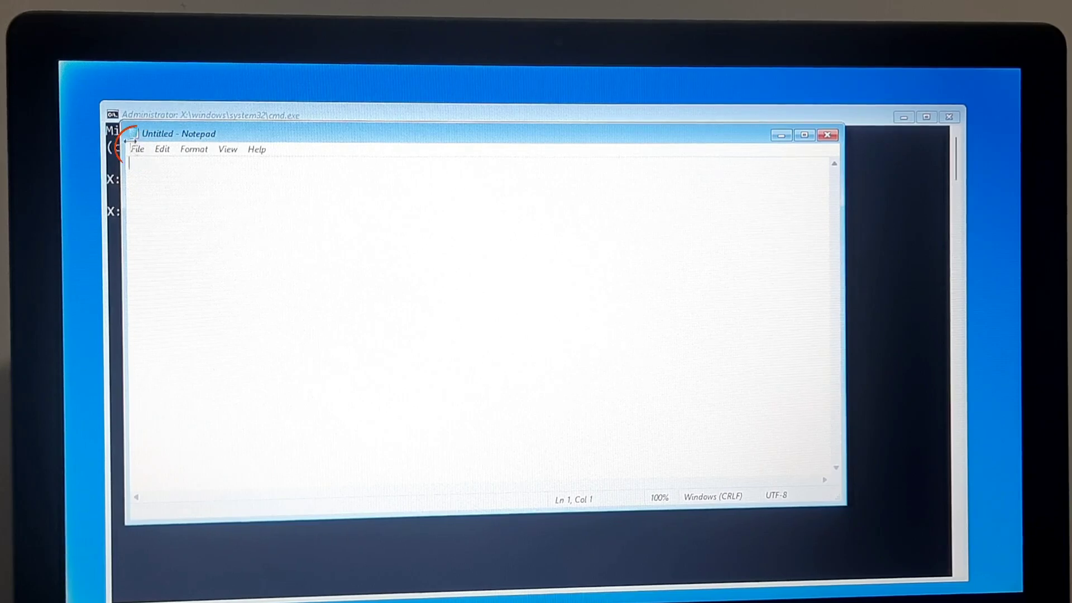
Bring up Notepad's Open dialog and switch it to This PC's drive list.
left_click(136, 149)
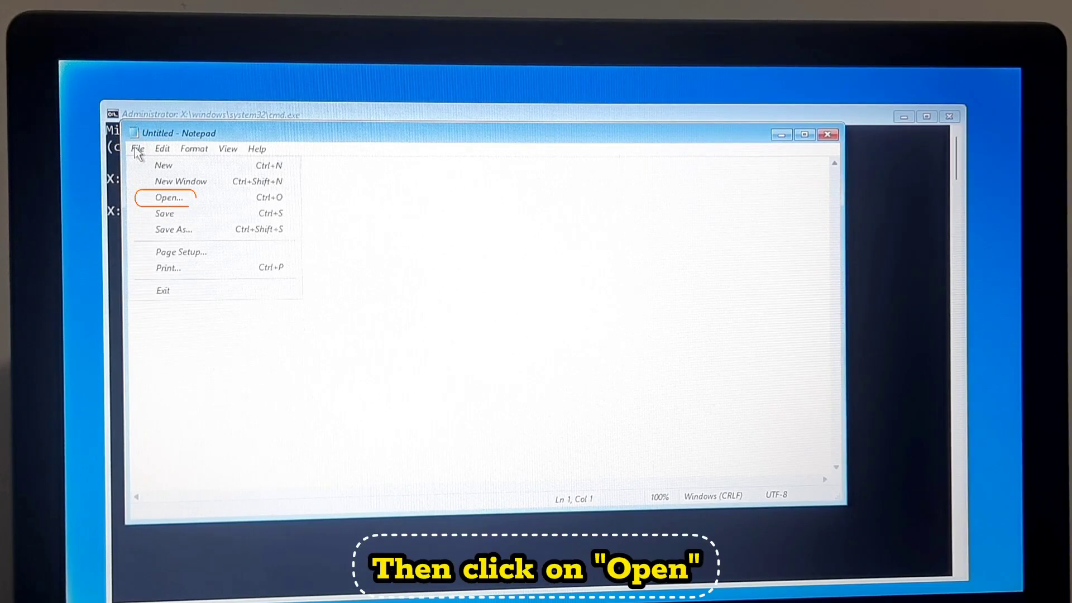
left_click(169, 197)
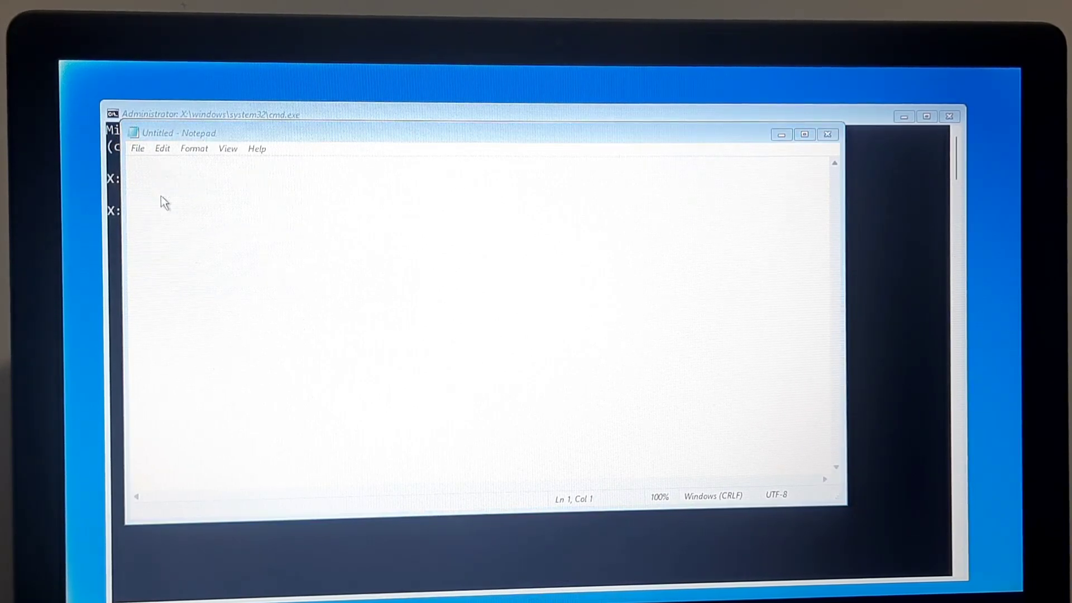
left_click(136, 148)
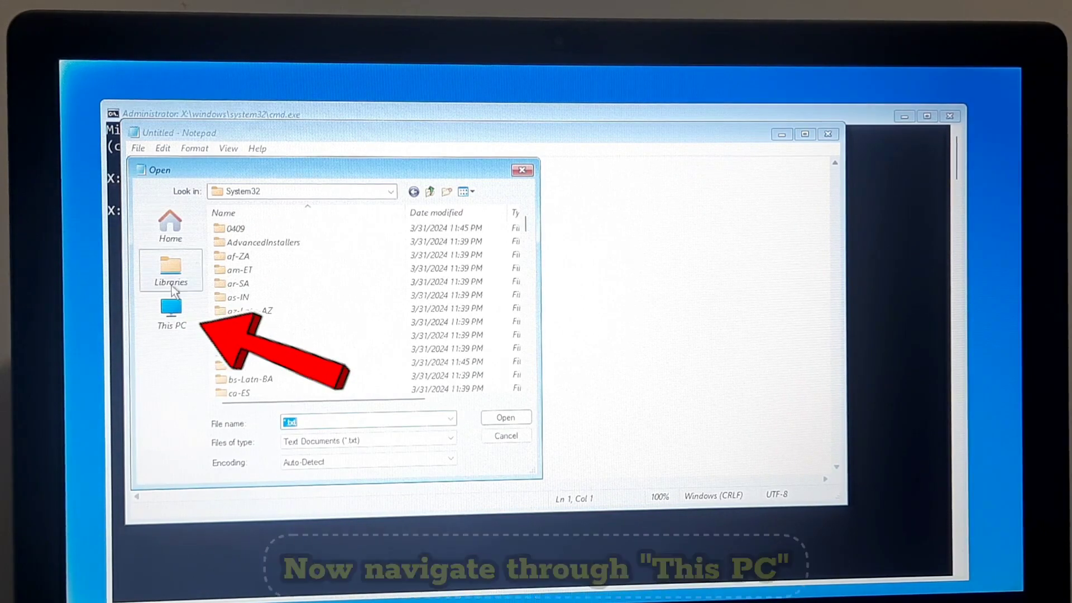
left_click(171, 315)
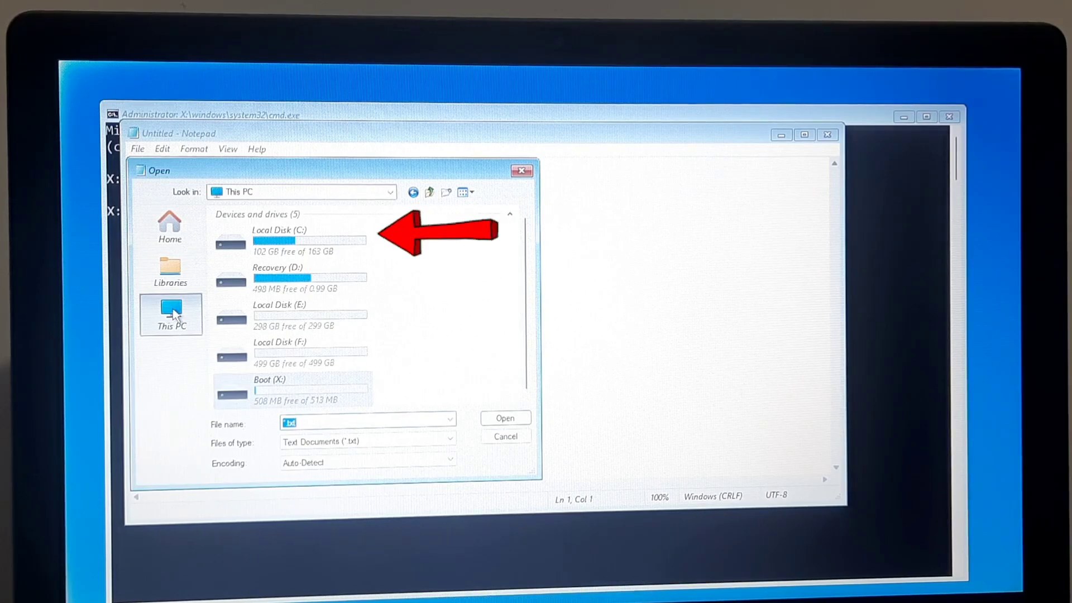
Browse into Local Disk (C:) > Windows and scroll toward the System32 folder.
double_click(309, 240)
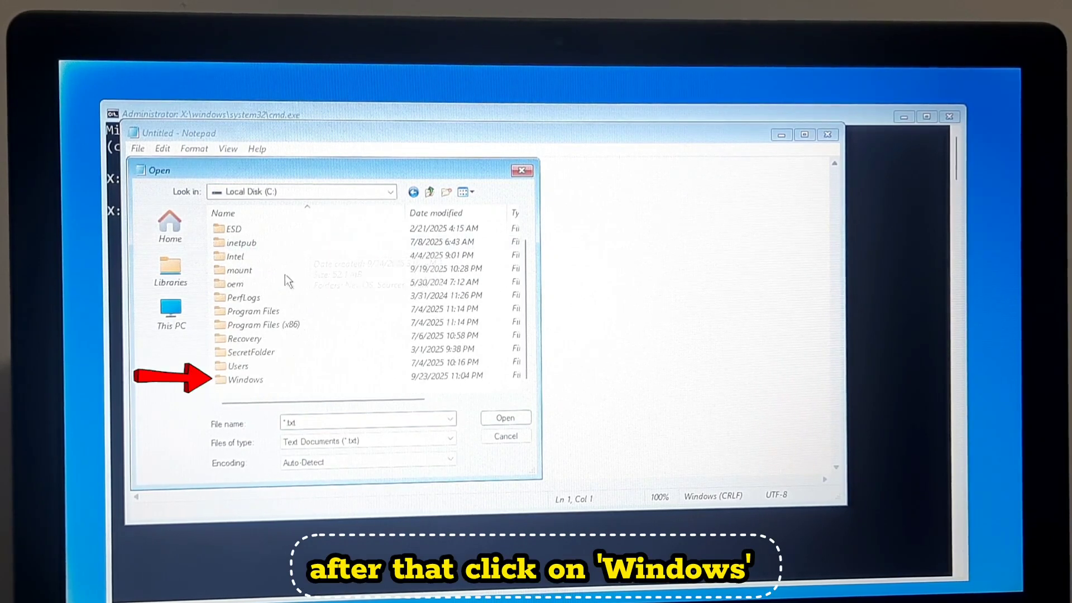
double_click(243, 380)
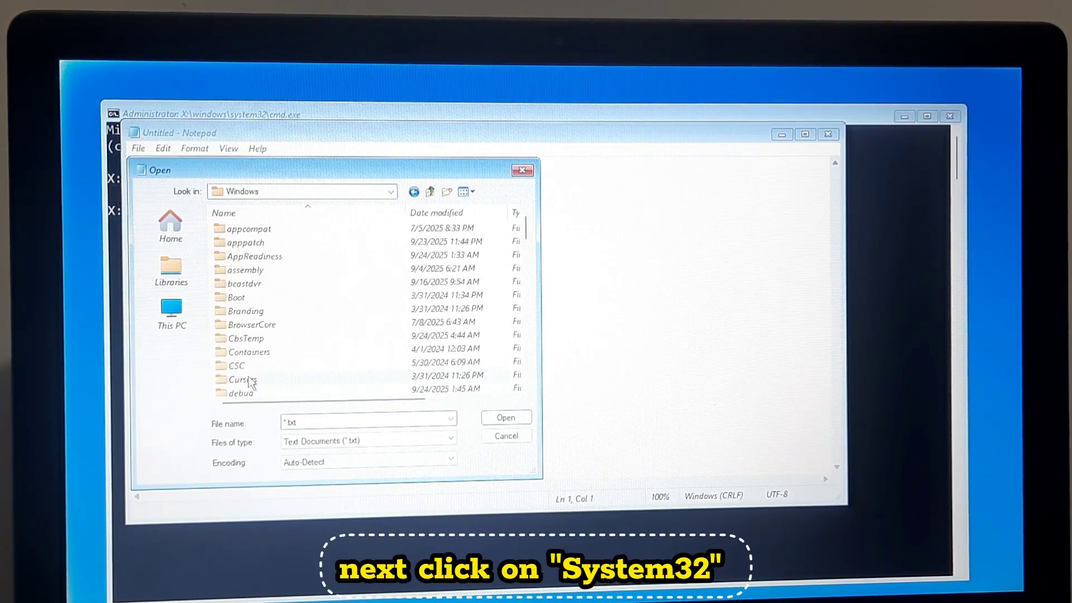
scroll("down", 3)
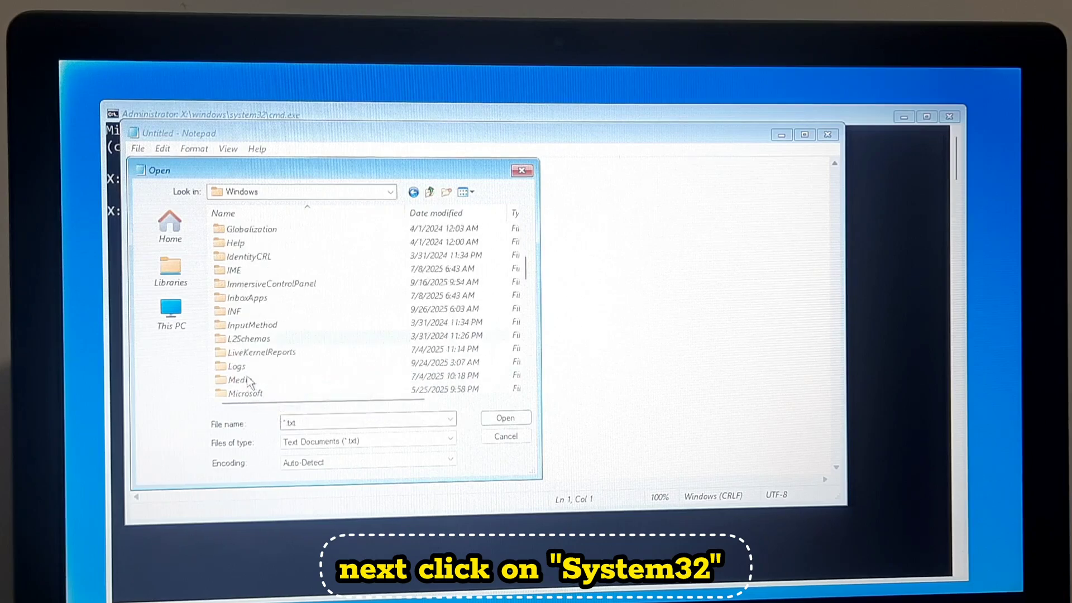
scroll("down", 3)
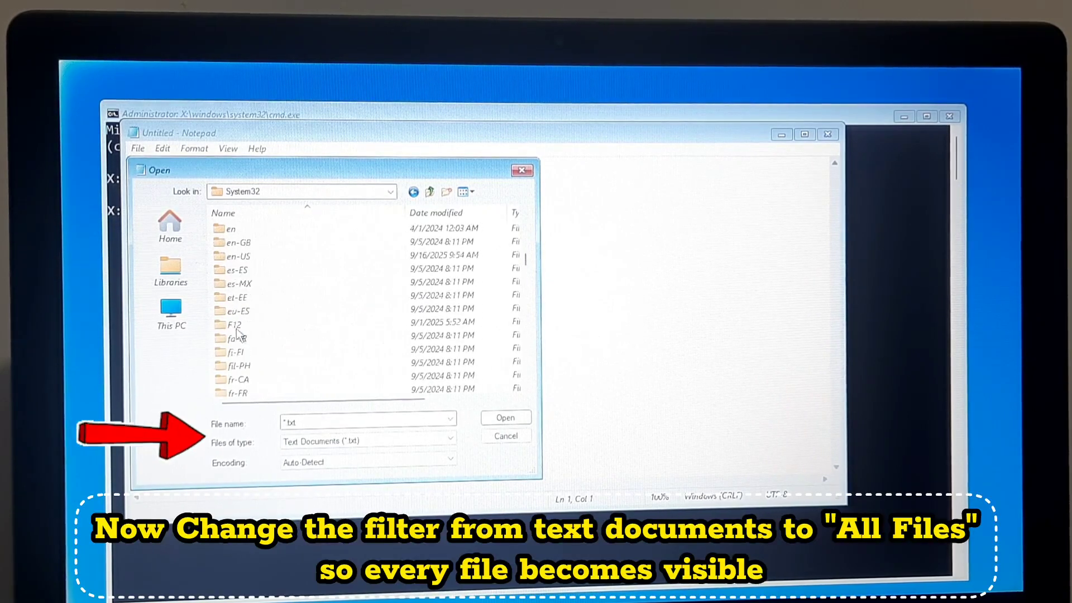
scroll("down", 3)
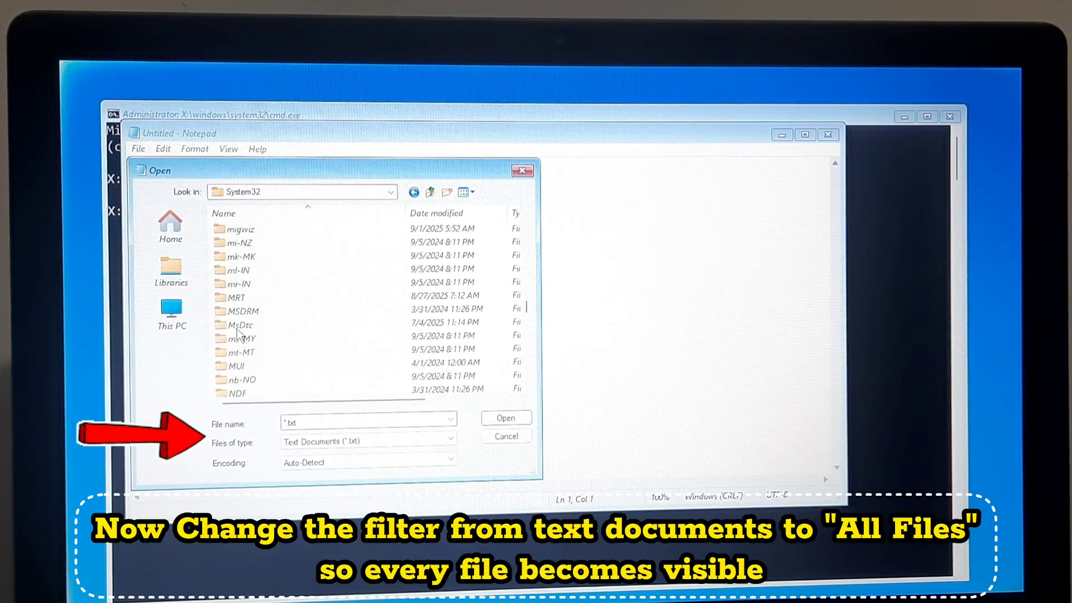
scroll("down", 3)
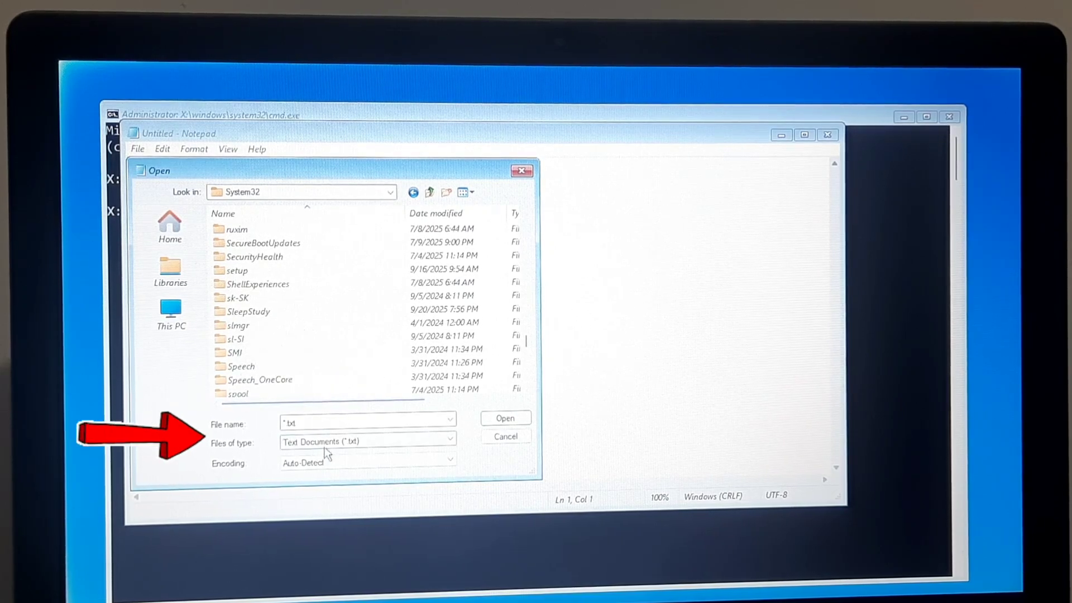
Show All Files in System32 and rename sethc to sethc-arb.
left_click(368, 441)
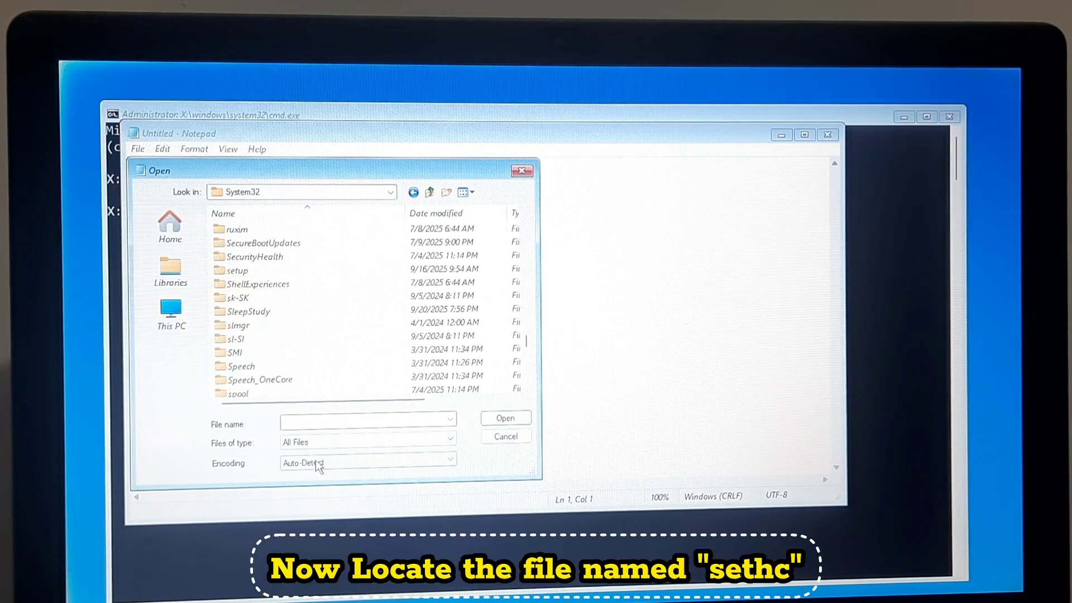
scroll("down", 3)
type("samcli")
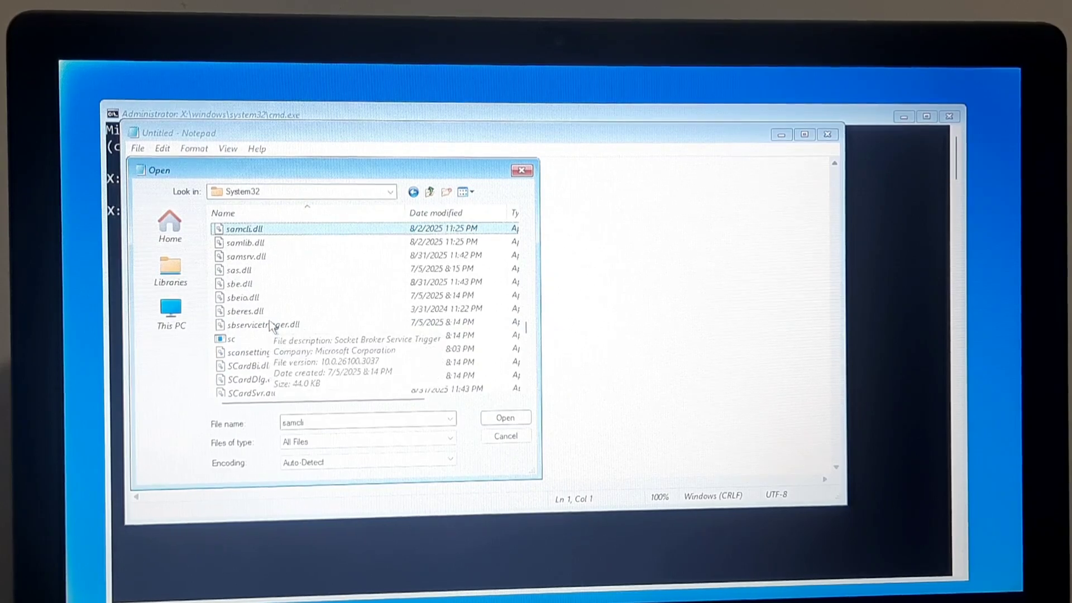
scroll("down", 3)
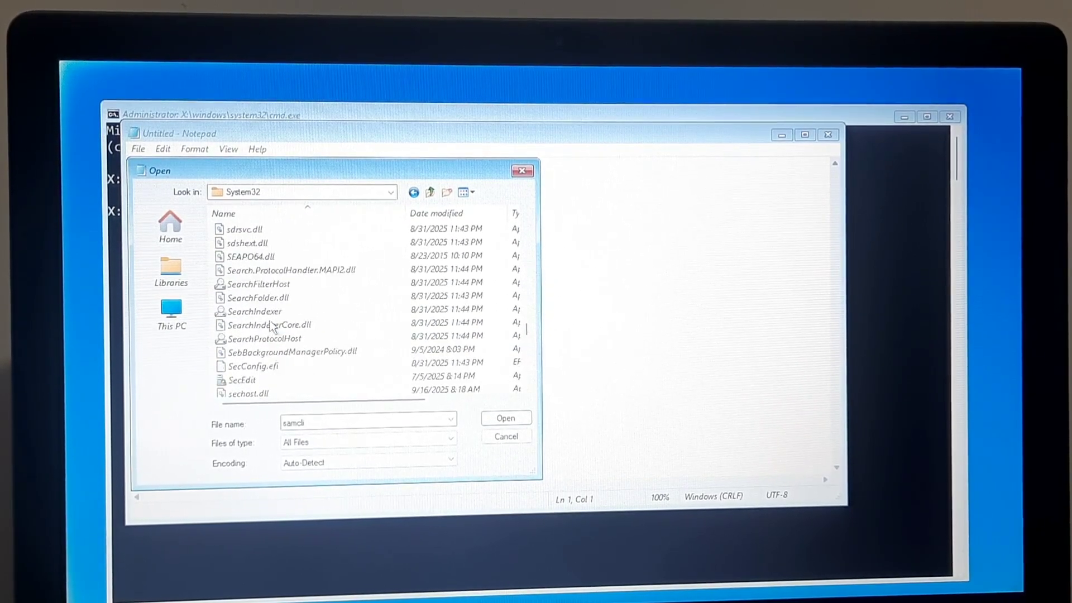
scroll("down", 3)
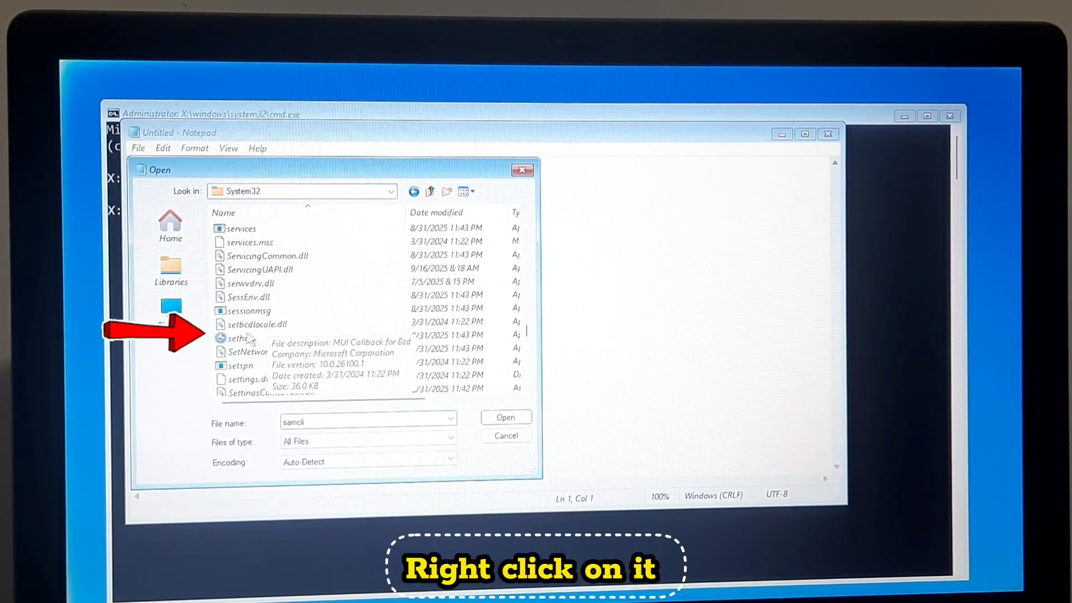
right_click(235, 338)
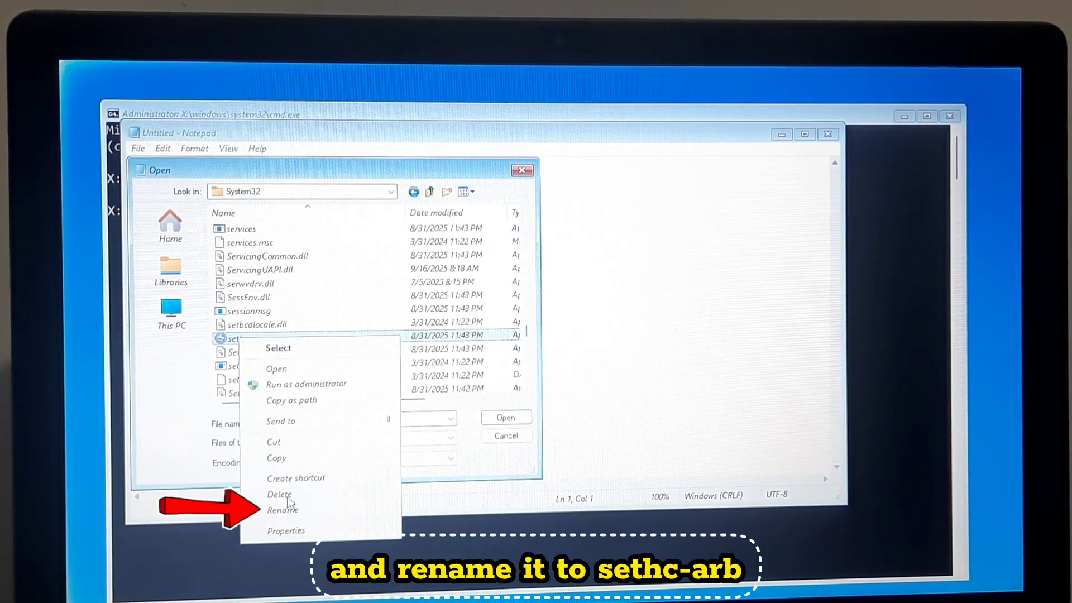
left_click(282, 510)
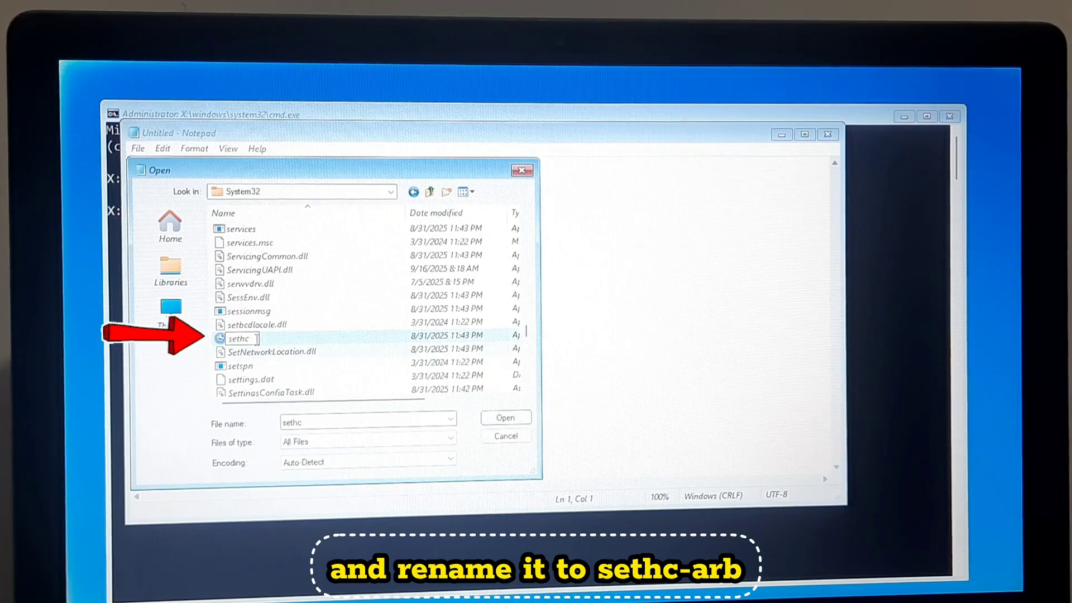
type("-arb")
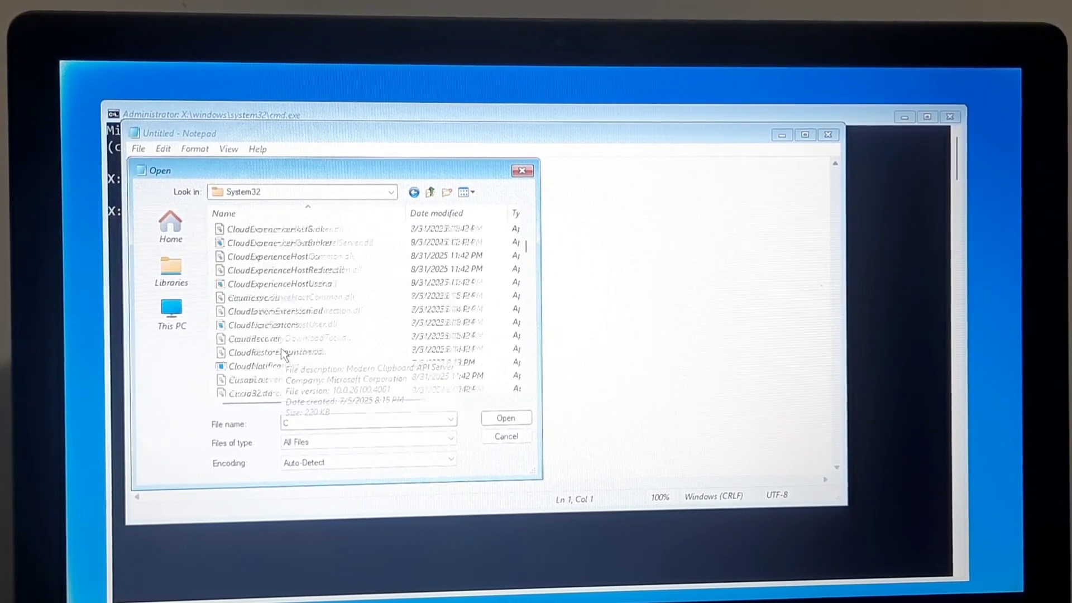
Rename cmd to sethc, then close the dialog back to the recovery options menu.
left_click(236, 256)
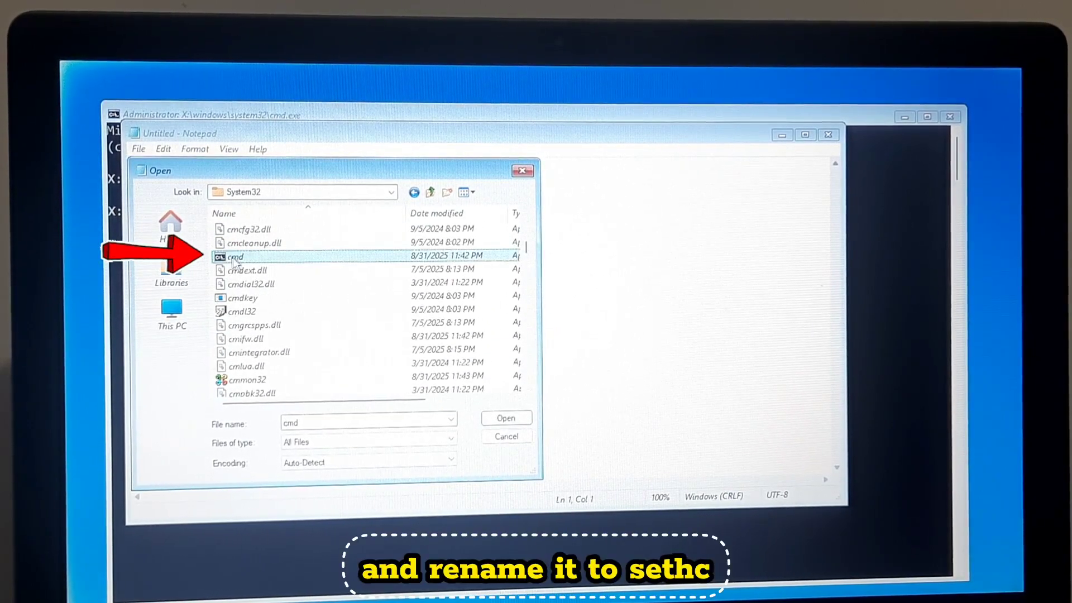
right_click(235, 256)
type("set")
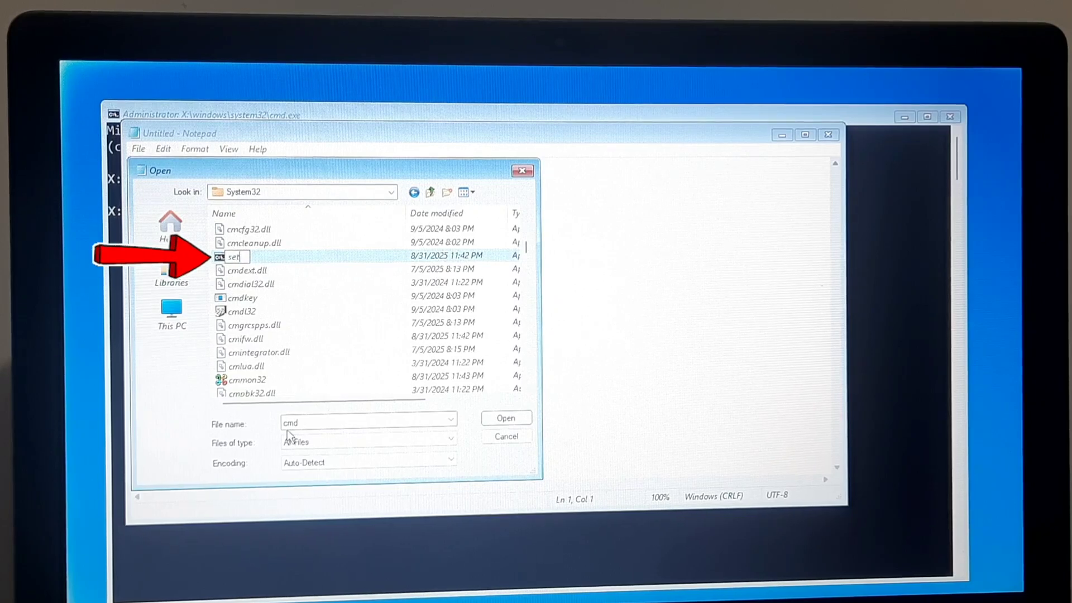
type("hc")
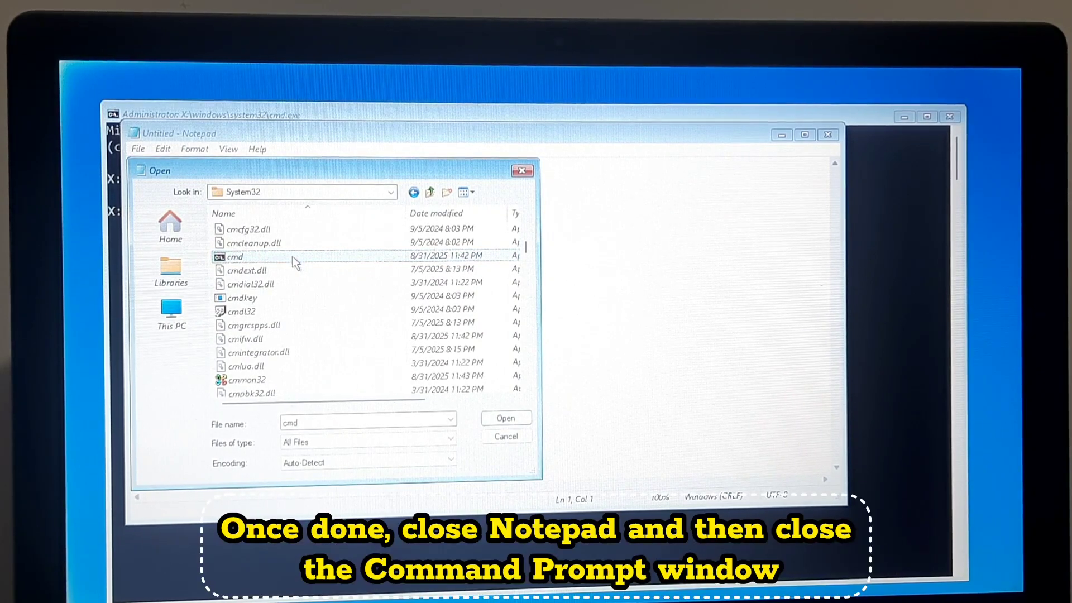
left_click(505, 417)
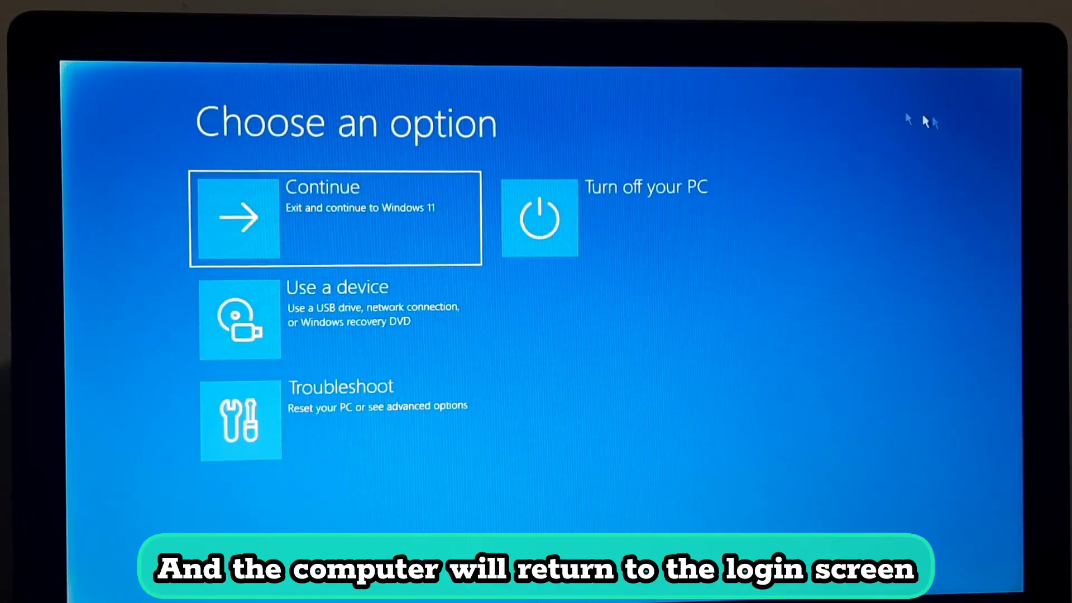
Continue booting to the Windows 11 lock screen and Shift-summon the sethc.exe Command Prompt.
left_click(335, 218)
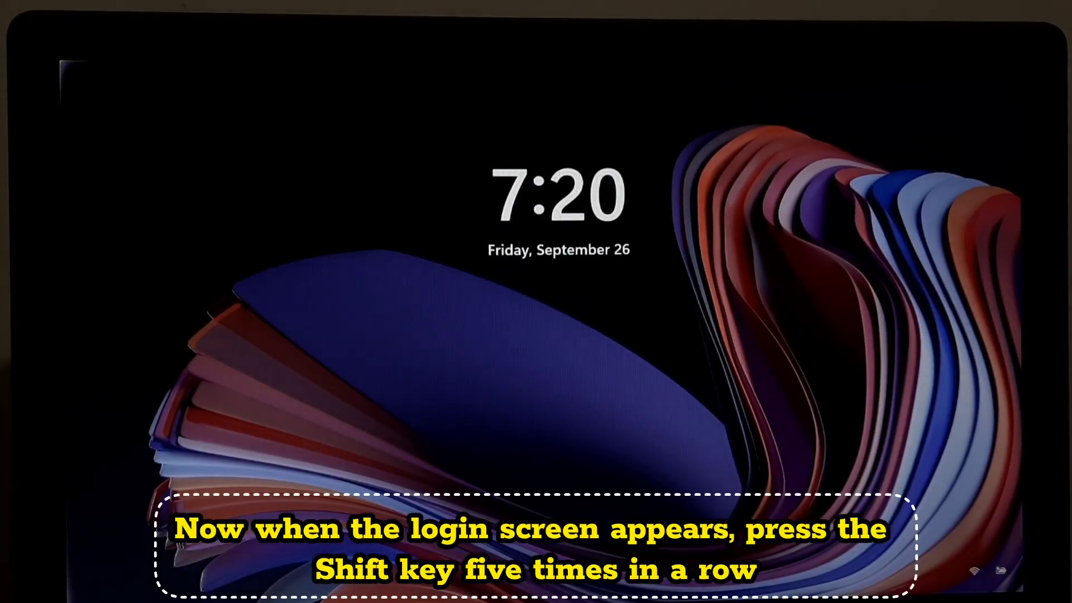
key("shift")
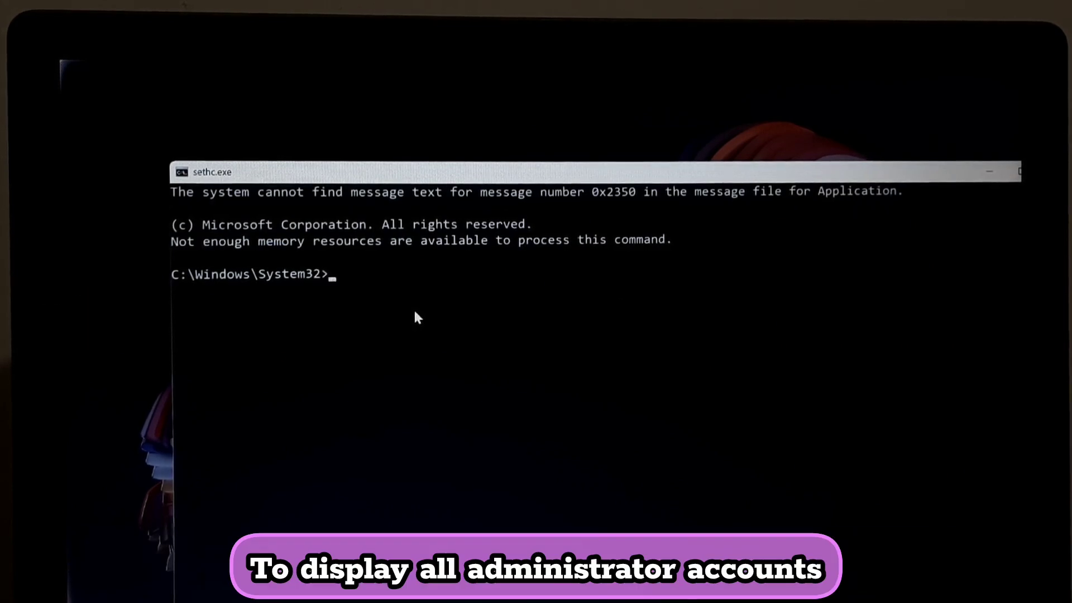
Run net localgroup administrators and pick out the locked account ARB from the member list.
type("net")
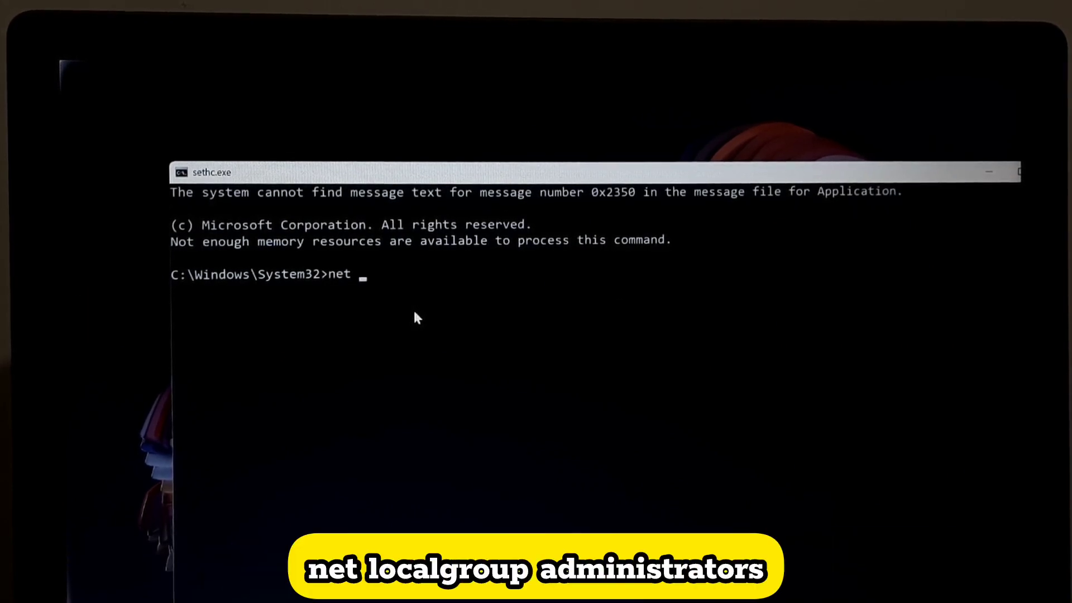
type("localgroup administrators")
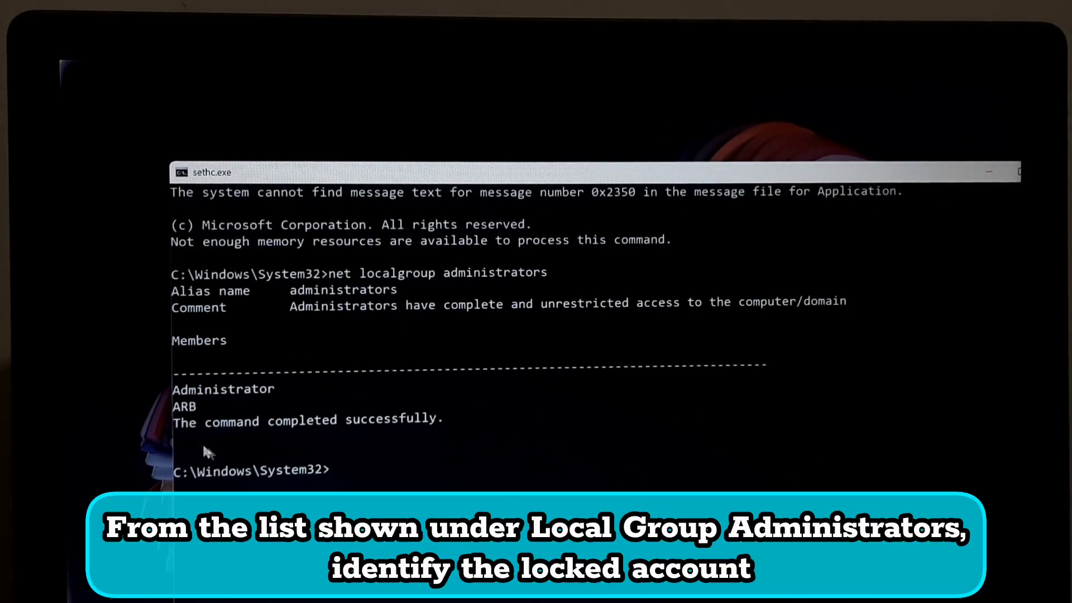
mouse_move(208, 418)
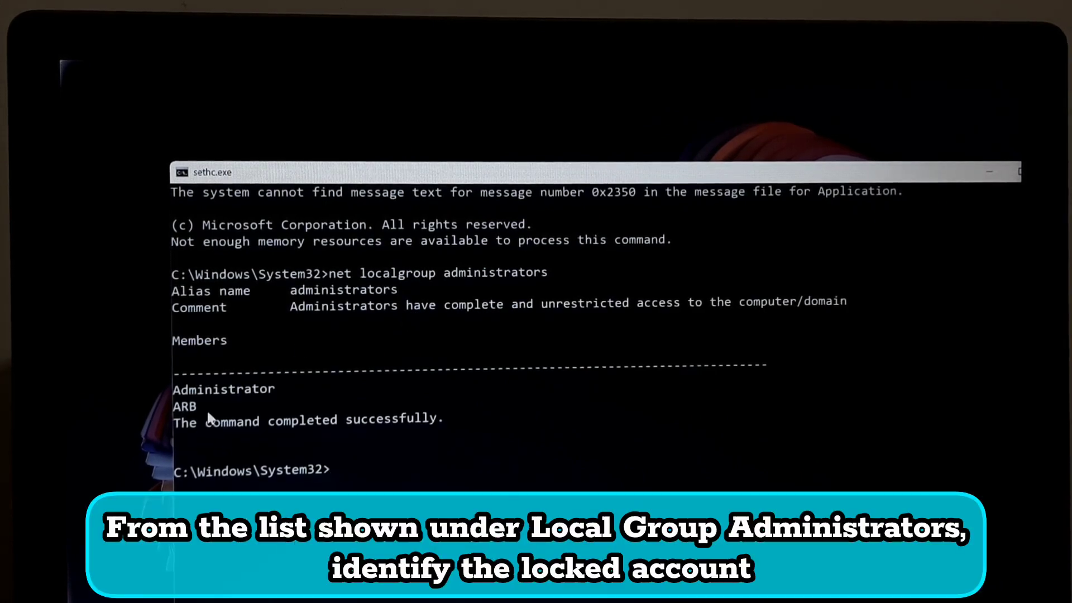
double_click(185, 406)
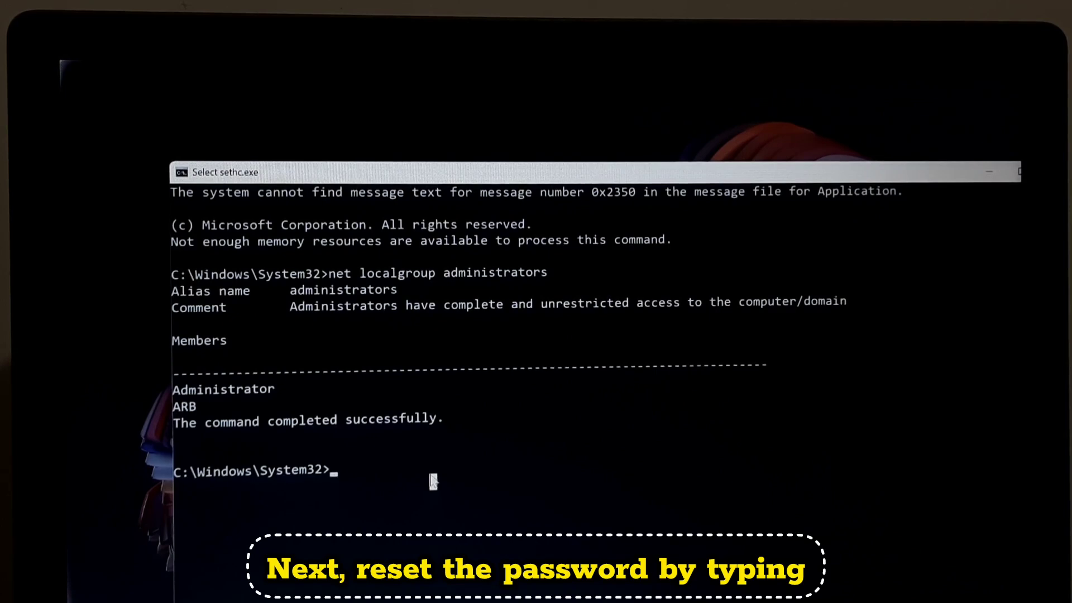
Run net user ARB *, enter the new password twice, and get 'completed successfully'.
type("net")
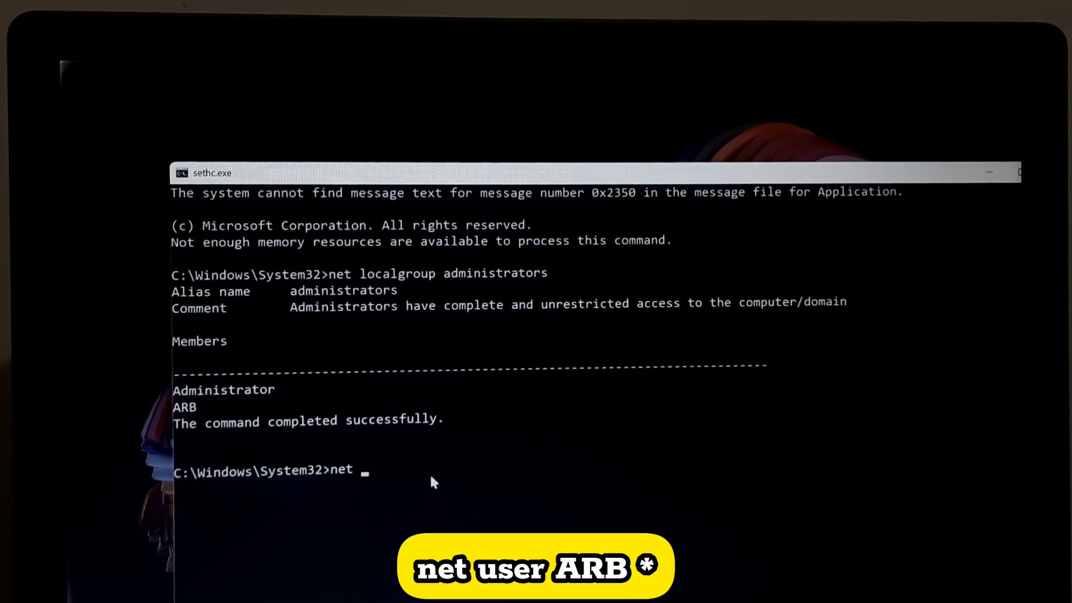
type("user")
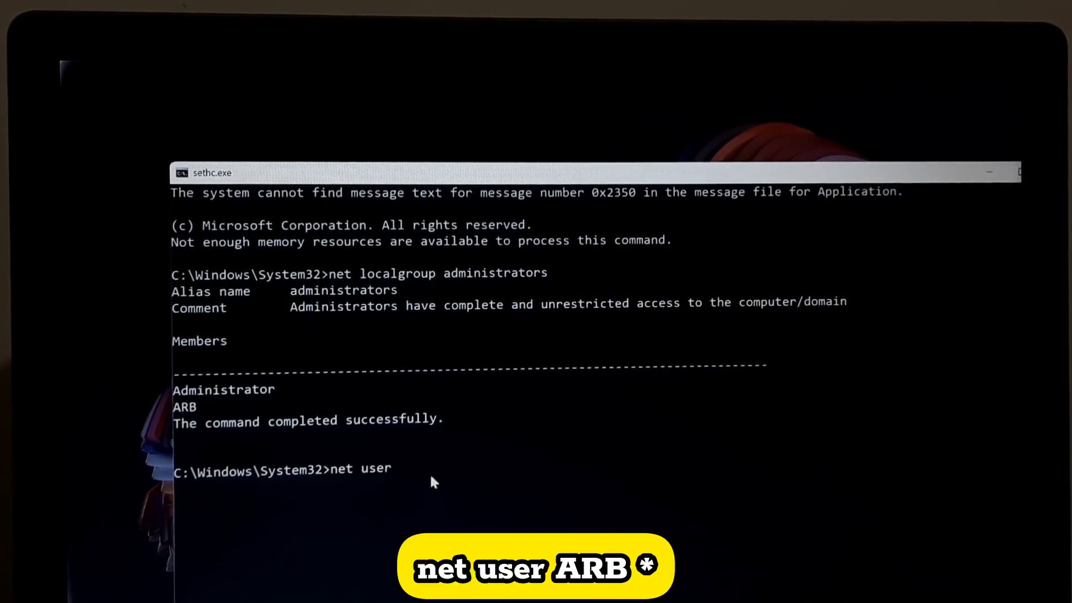
type("ARB *")
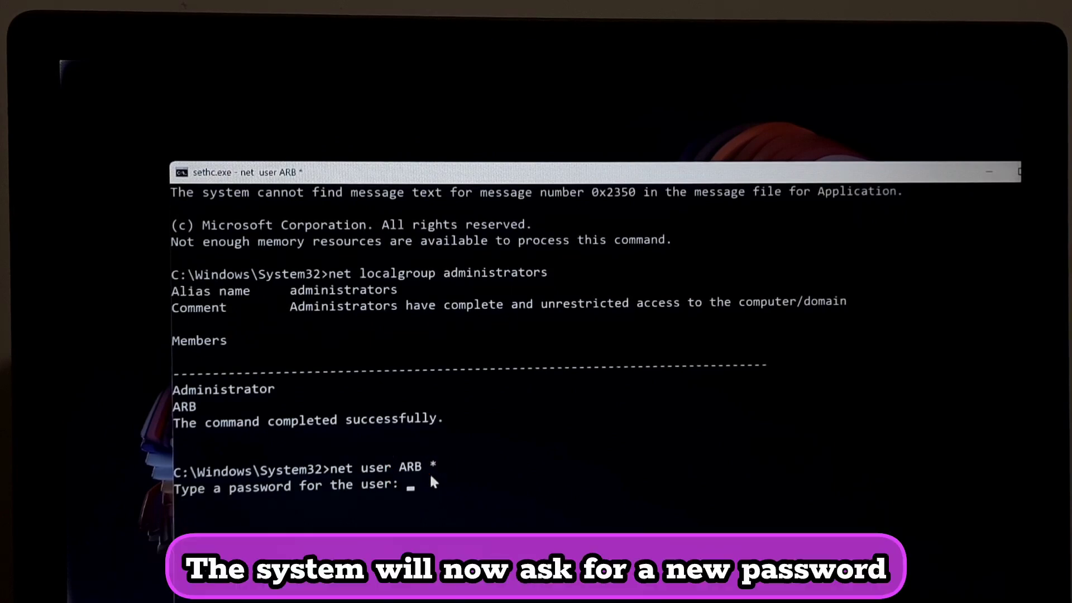
mouse_move(445, 522)
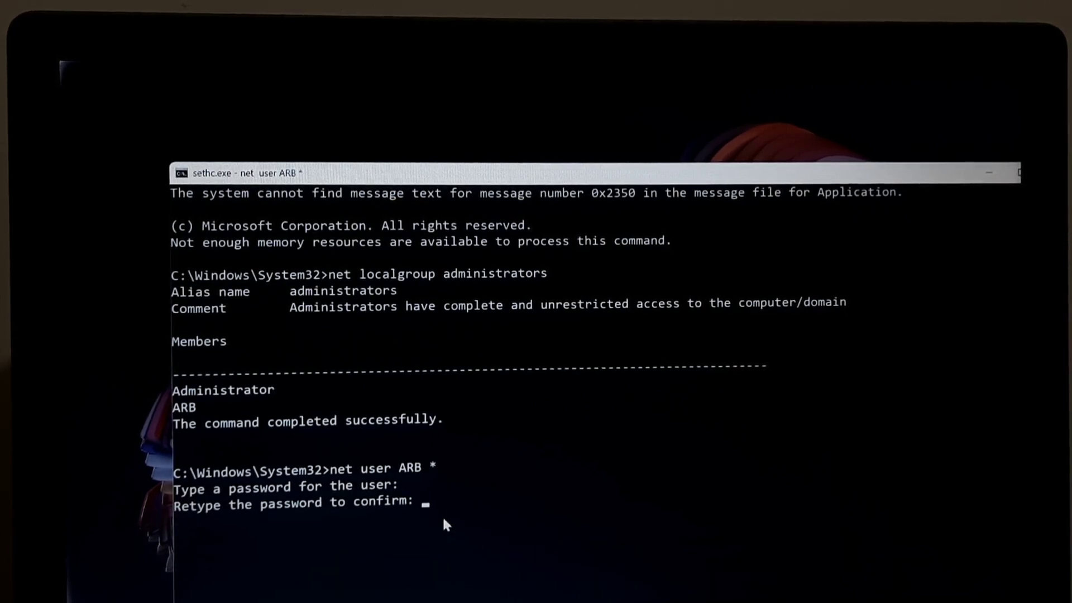
key("Return")
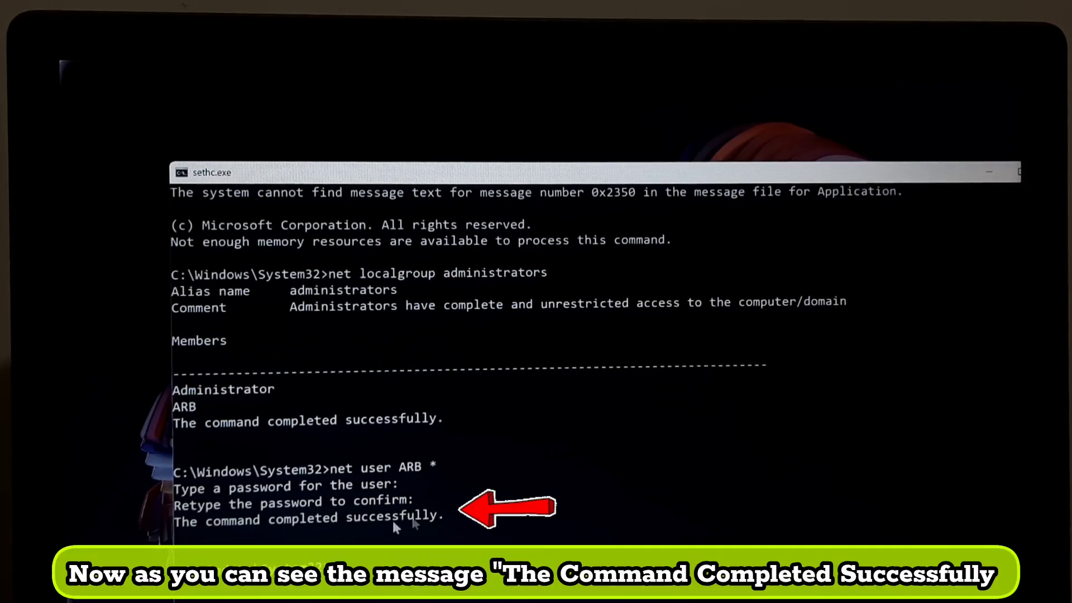